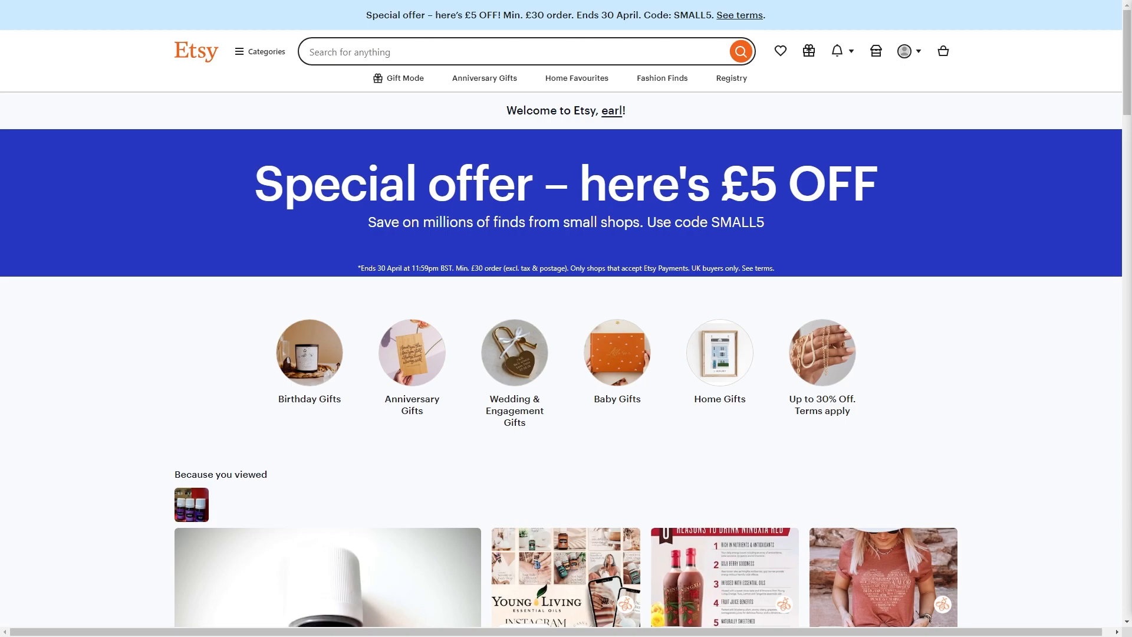
pyautogui.moveTo(951, 309)
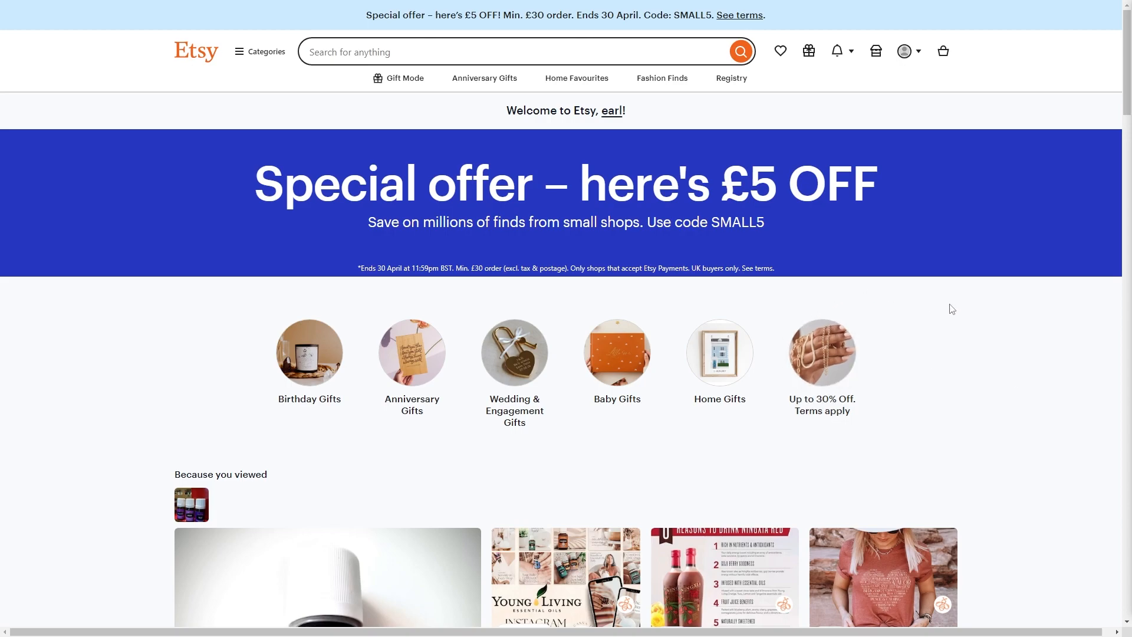
pyautogui.moveTo(946, 283)
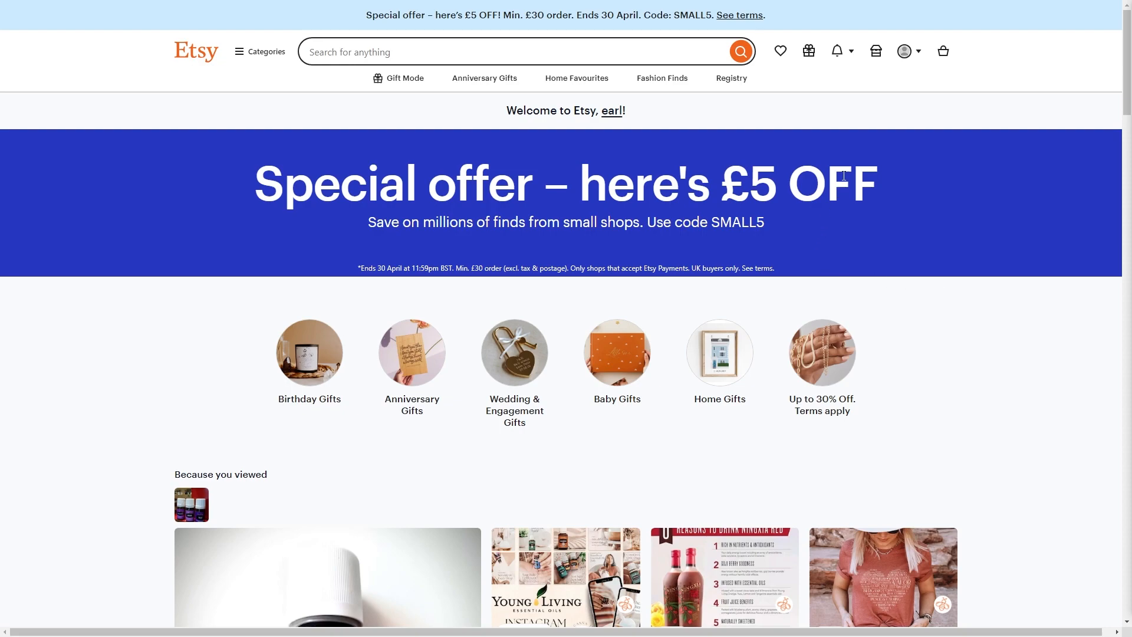
pyautogui.moveTo(875, 51)
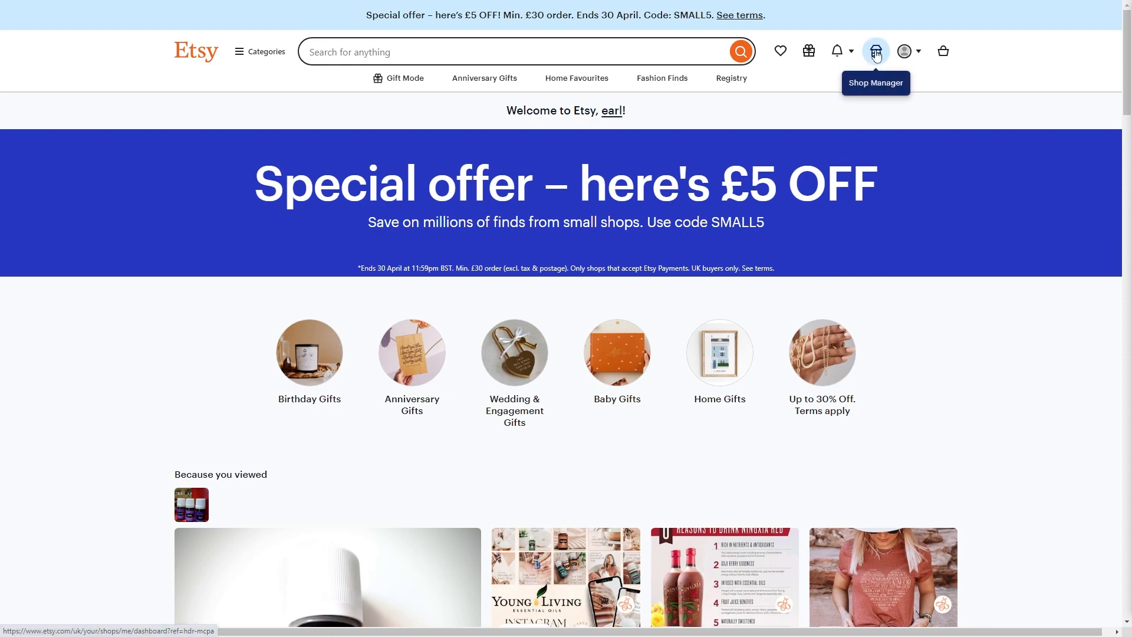
pyautogui.moveTo(877, 51)
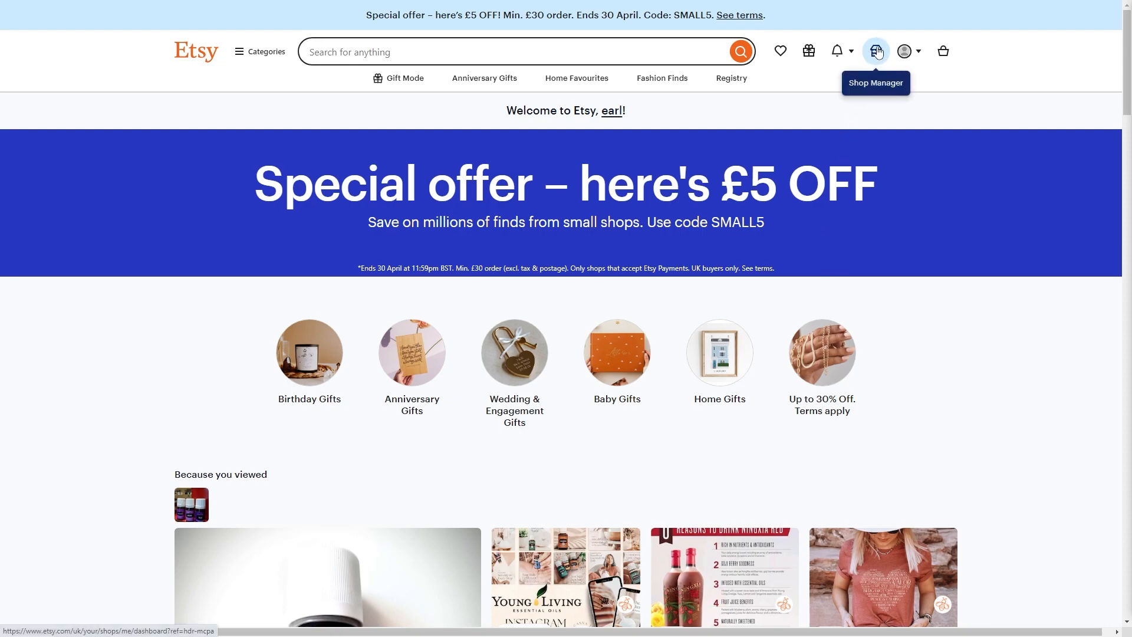
# Step: Reach the Shop Manager dashboard and bring up the shop's Finances payment settings
pyautogui.click(875, 51)
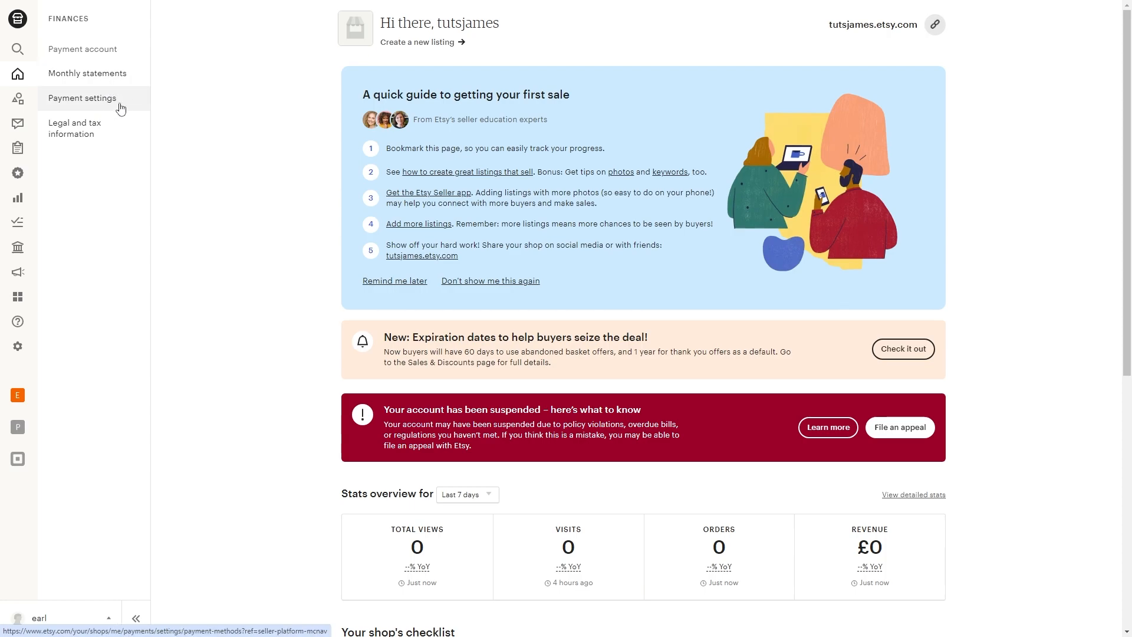
pyautogui.click(82, 98)
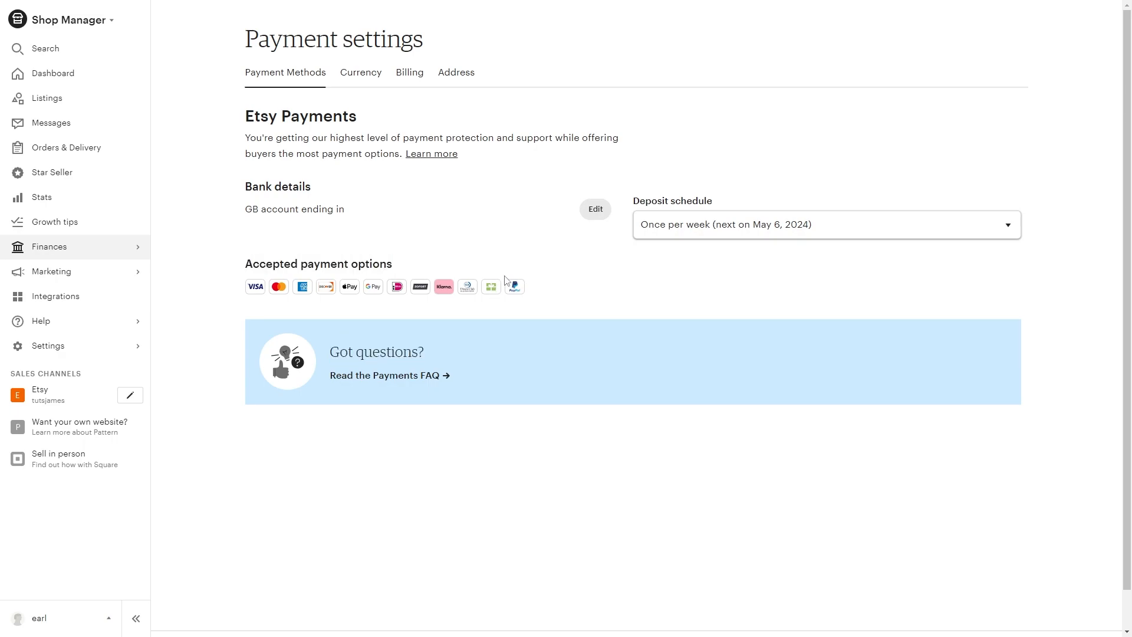
pyautogui.moveTo(544, 280)
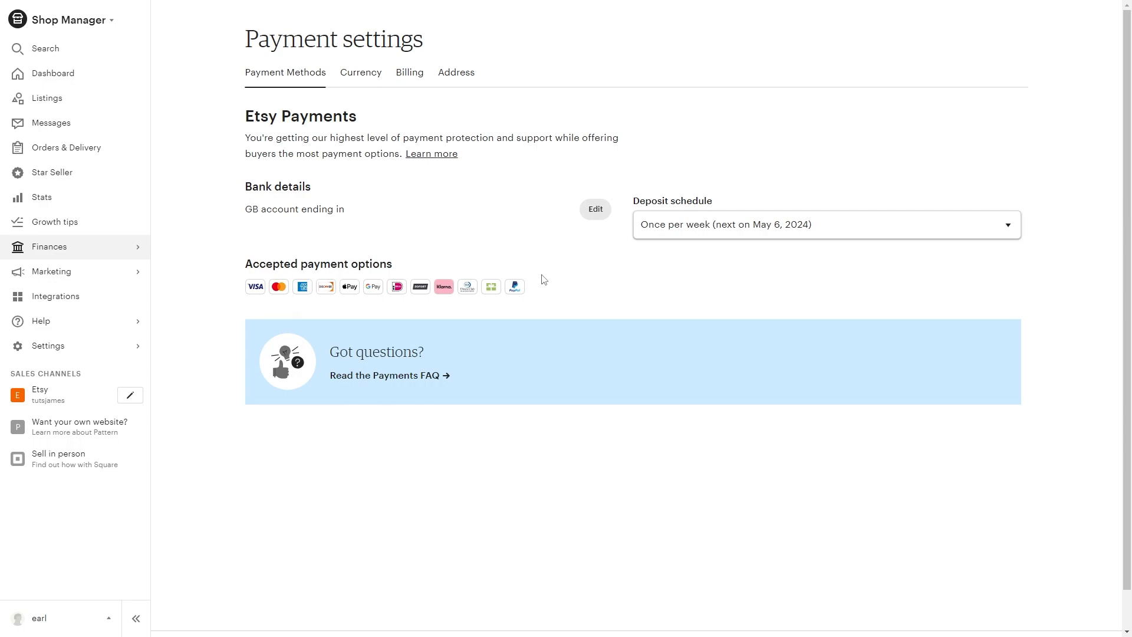
pyautogui.moveTo(515, 288)
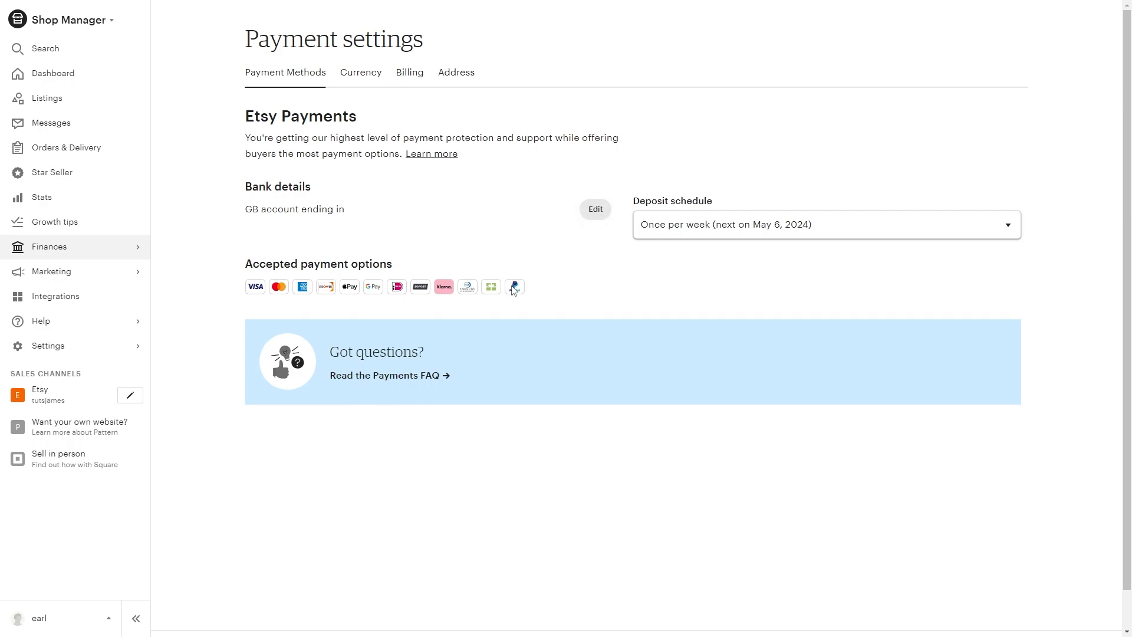
pyautogui.moveTo(408, 240)
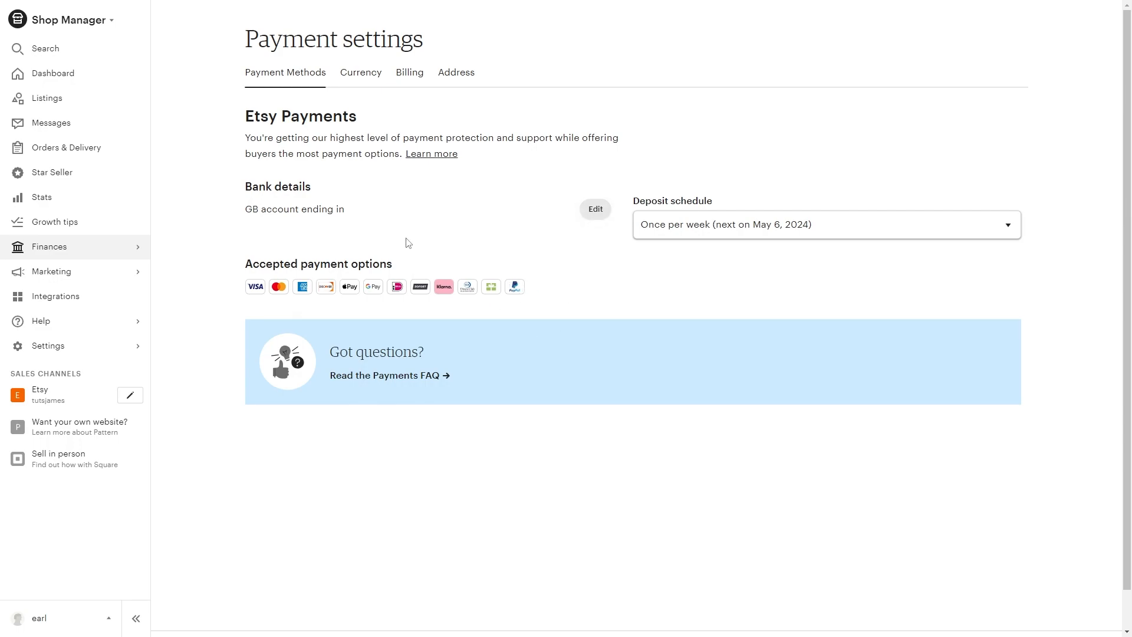
pyautogui.moveTo(415, 241)
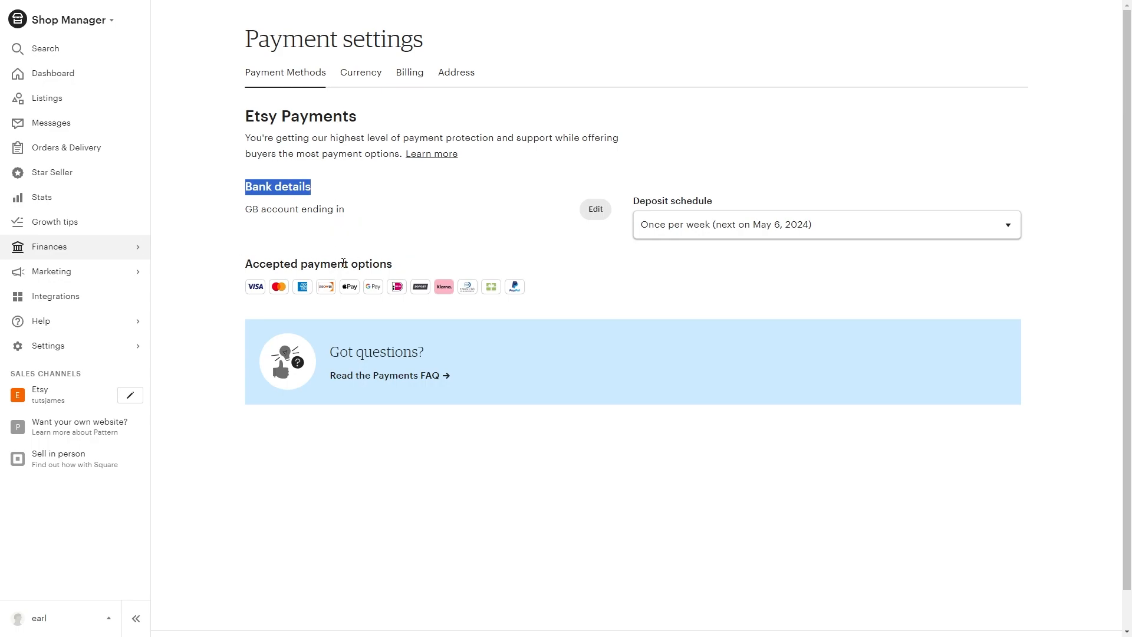
pyautogui.moveTo(484, 190)
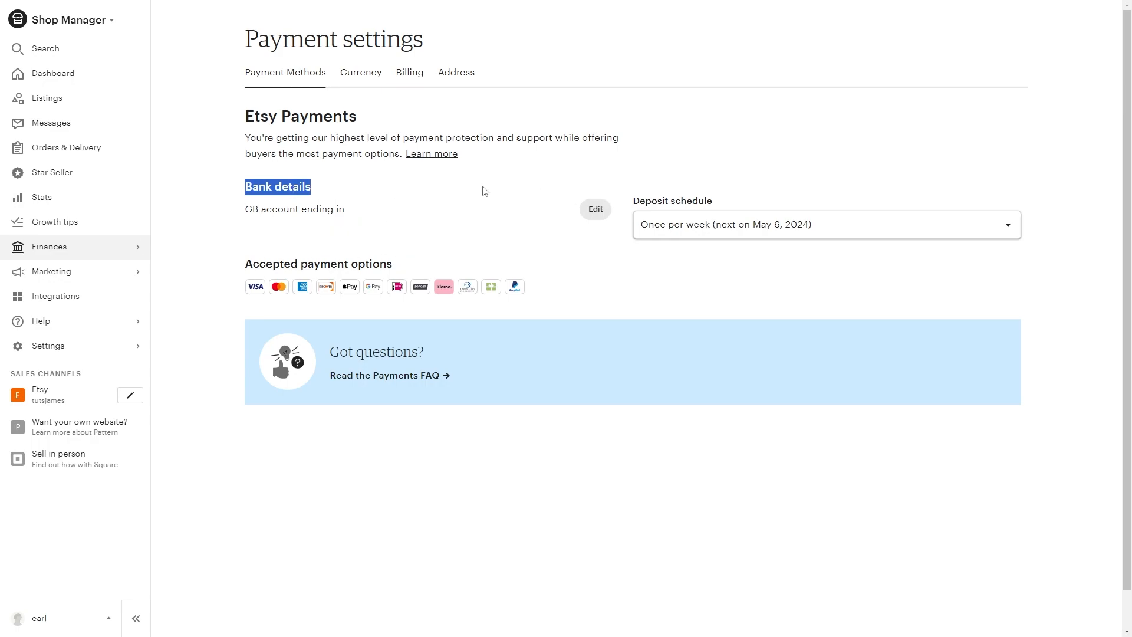